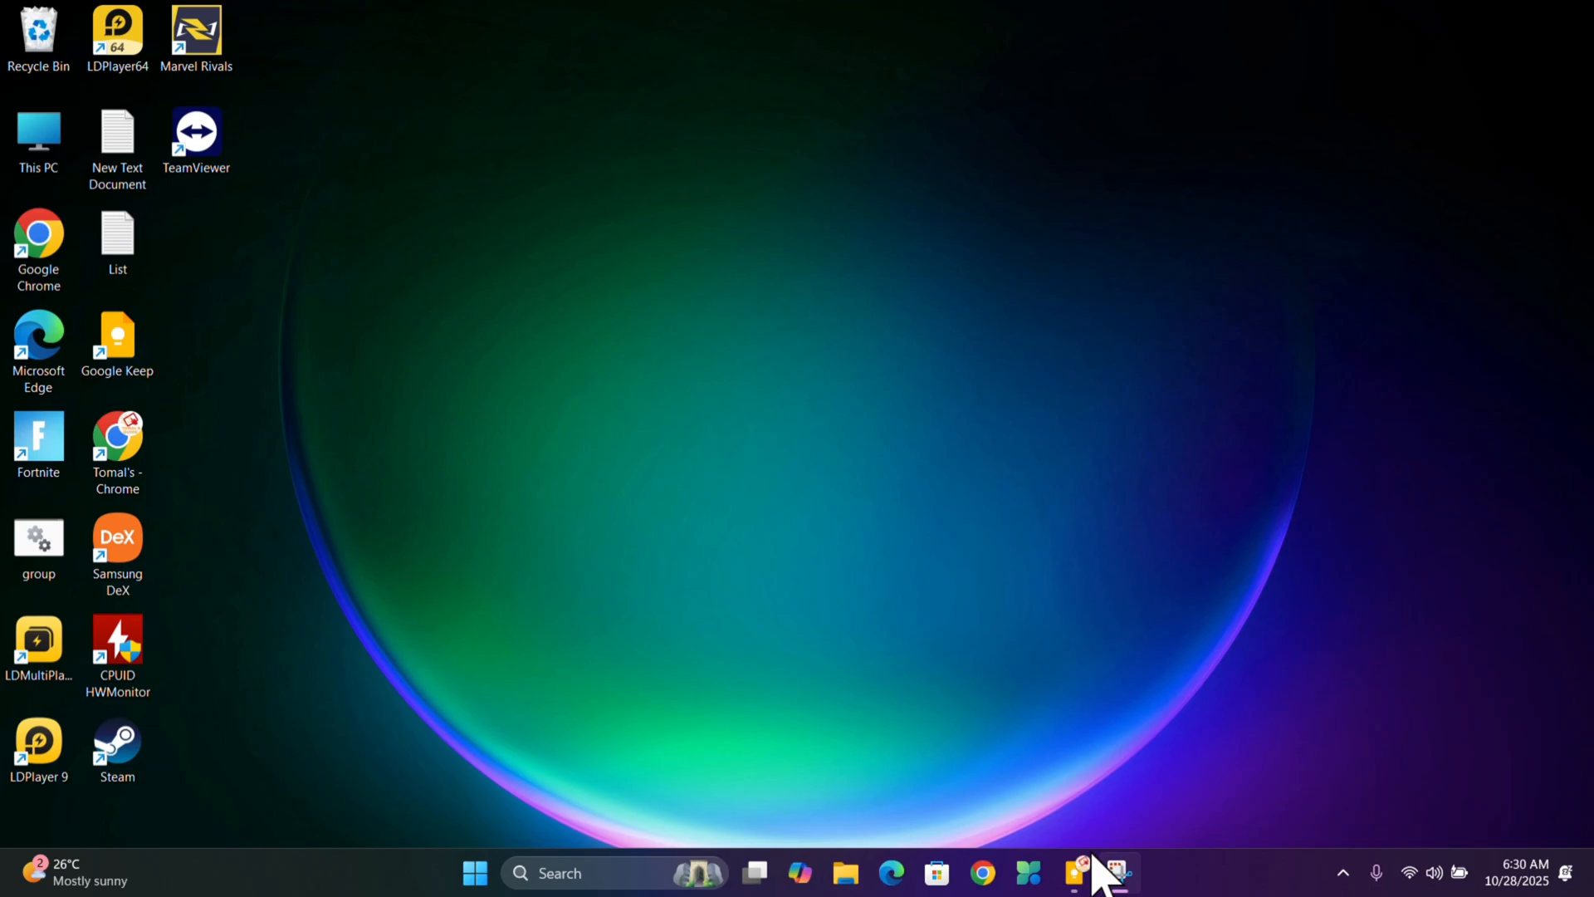
{"action": "mouse_move", "coordinate": [979, 872]}
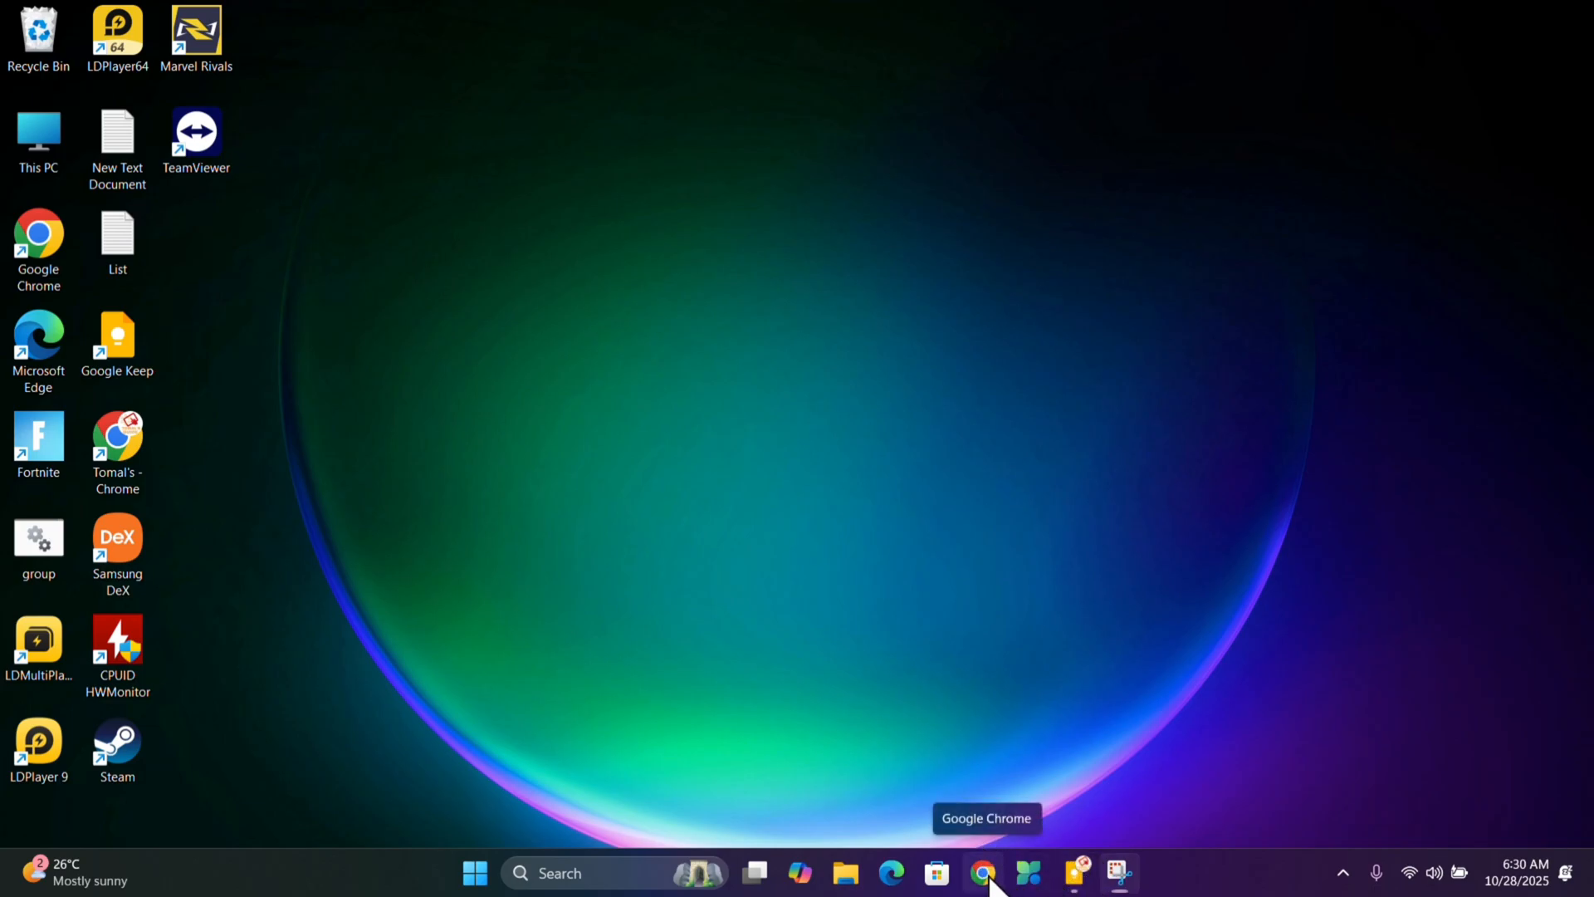
Launch Google Chrome from the taskbar so a new tab page appears
{"action": "left_click", "coordinate": [980, 871]}
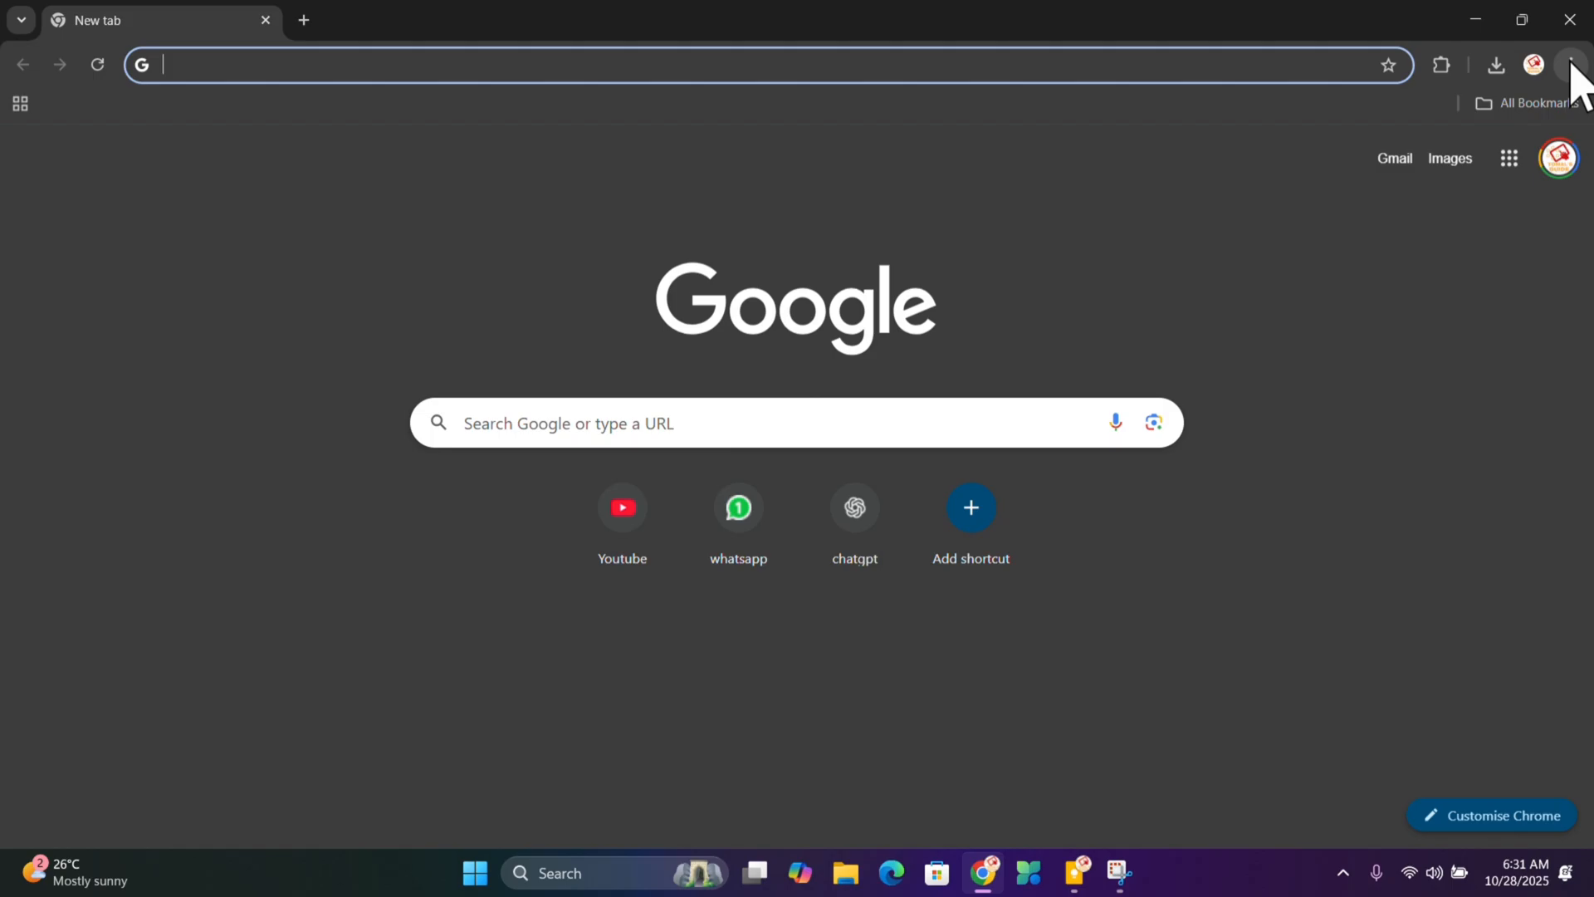
Go to Chrome's Settings page via the three-dot menu
{"action": "left_click", "coordinate": [1569, 65]}
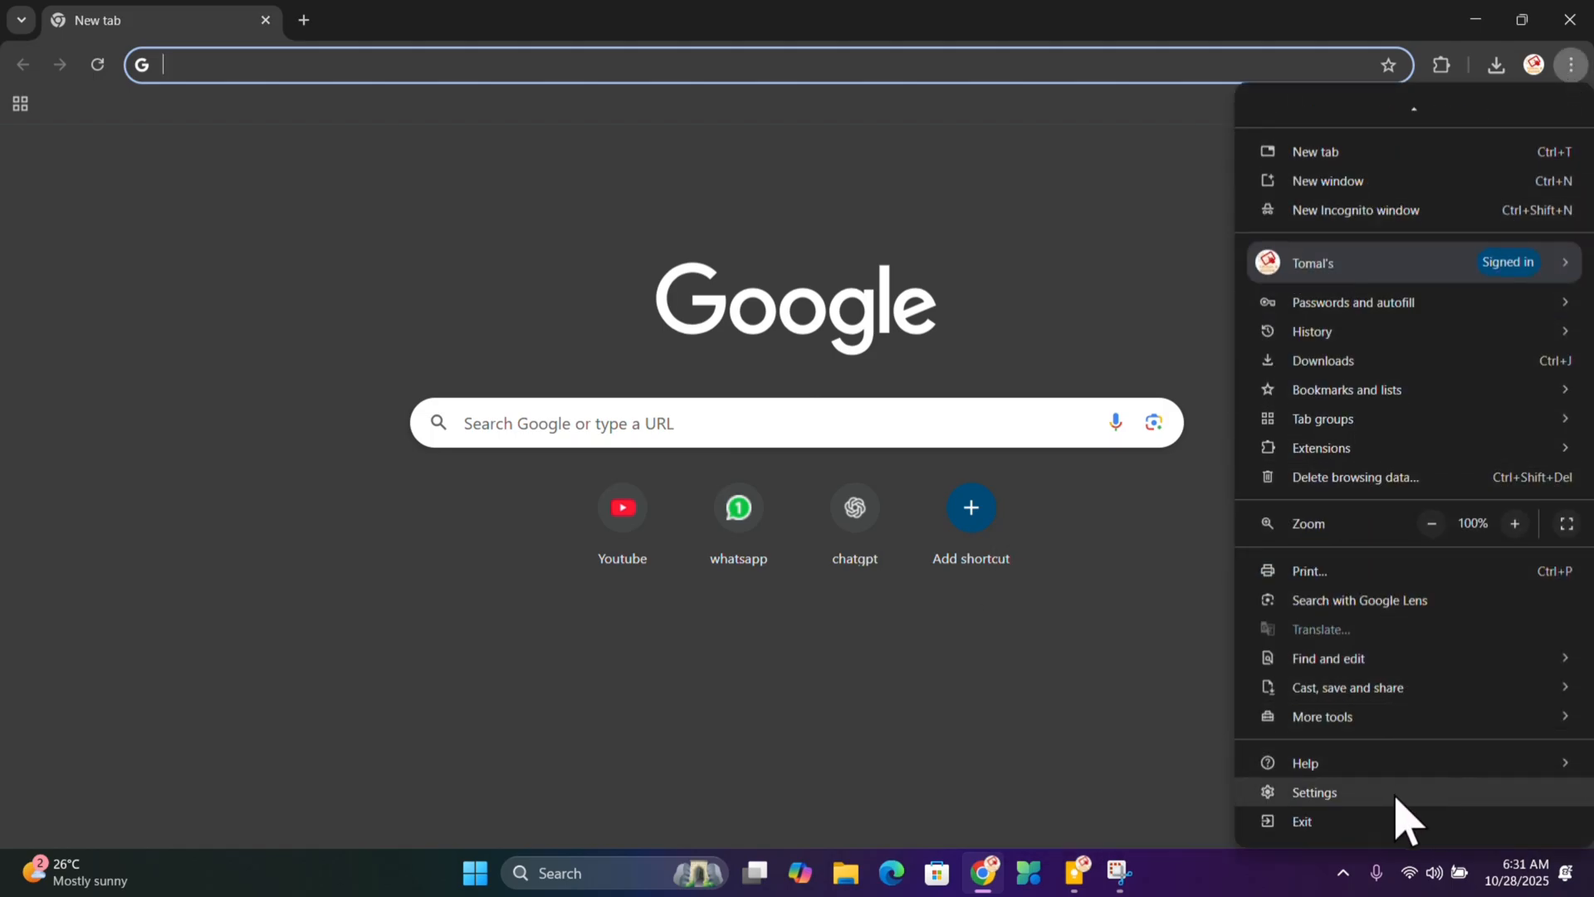
{"action": "left_click", "coordinate": [1311, 791]}
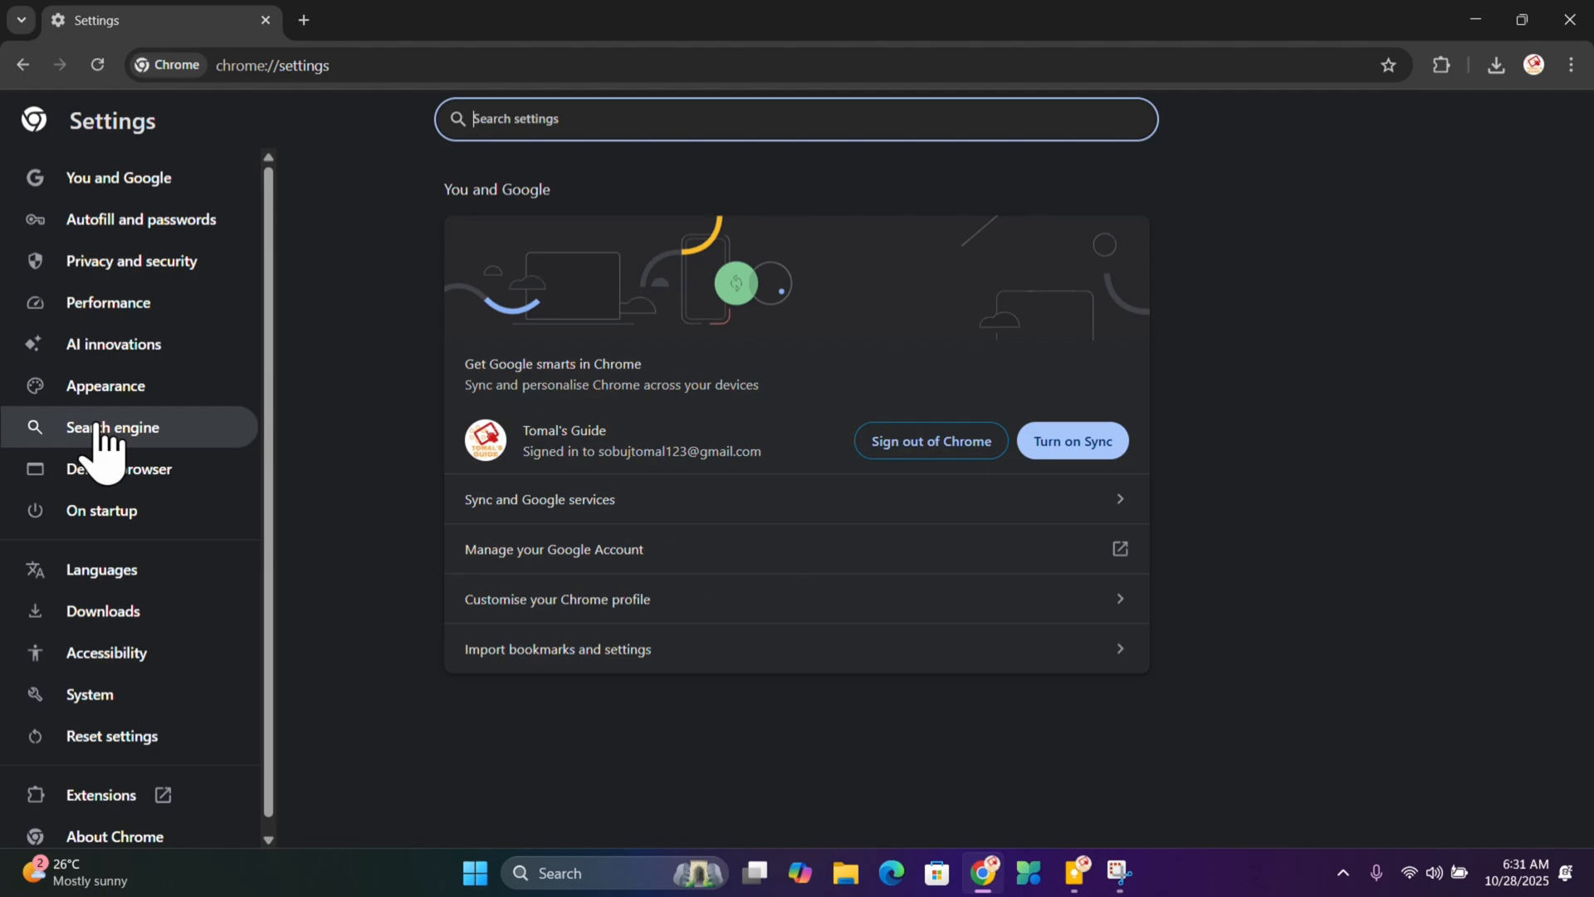
{"action": "mouse_move", "coordinate": [129, 260]}
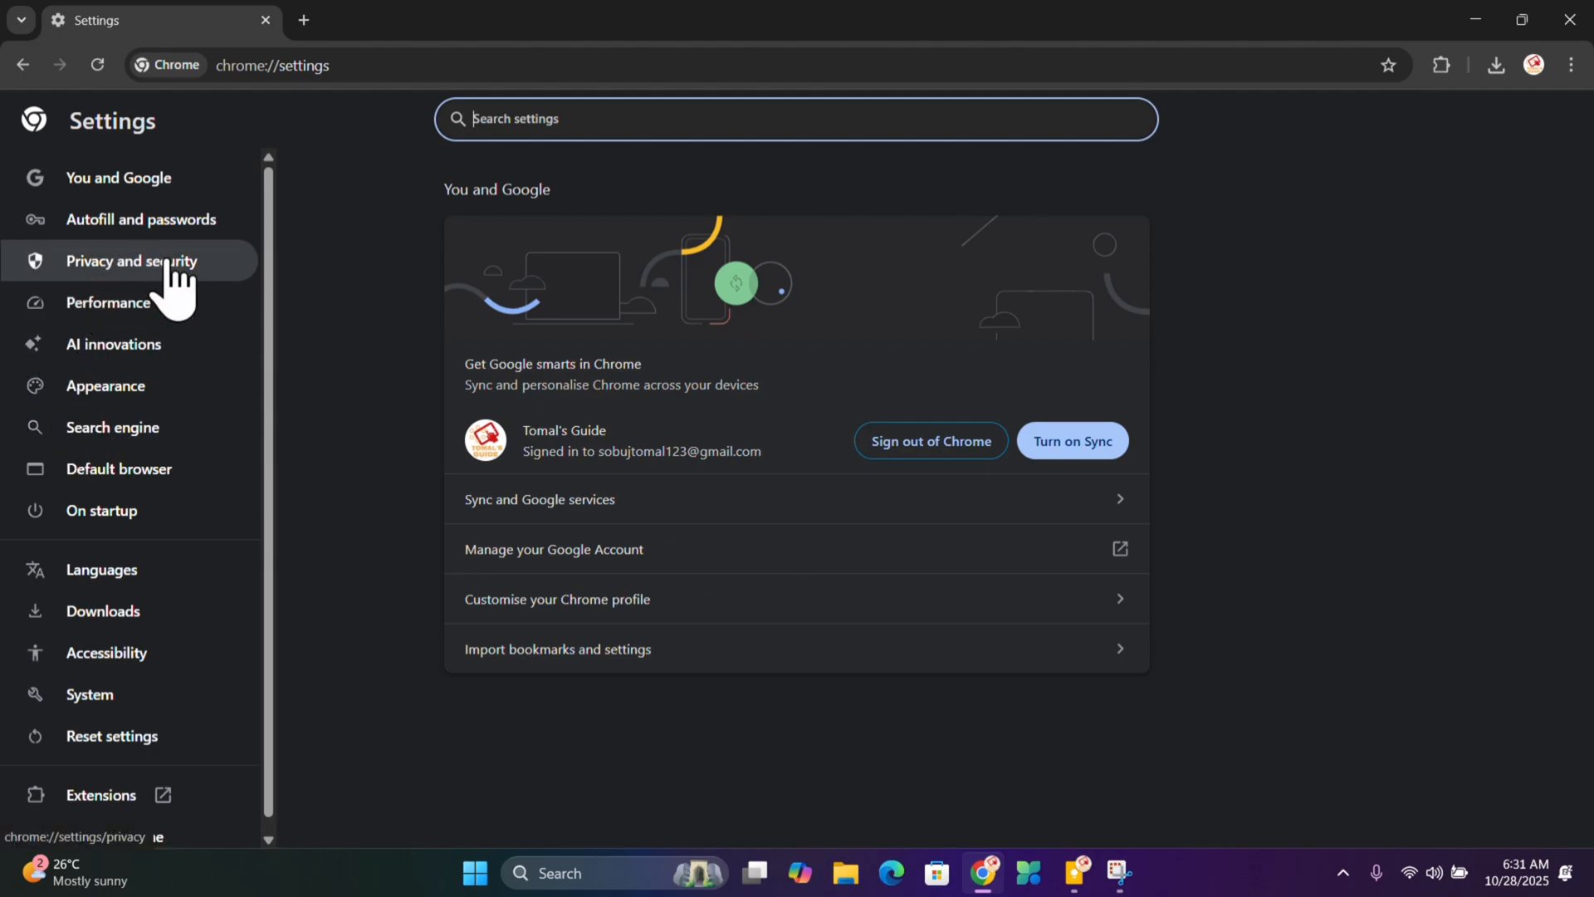
Reach the Third-party cookies area under Privacy and security, scrolled to site data and permissions
{"action": "left_click", "coordinate": [130, 261]}
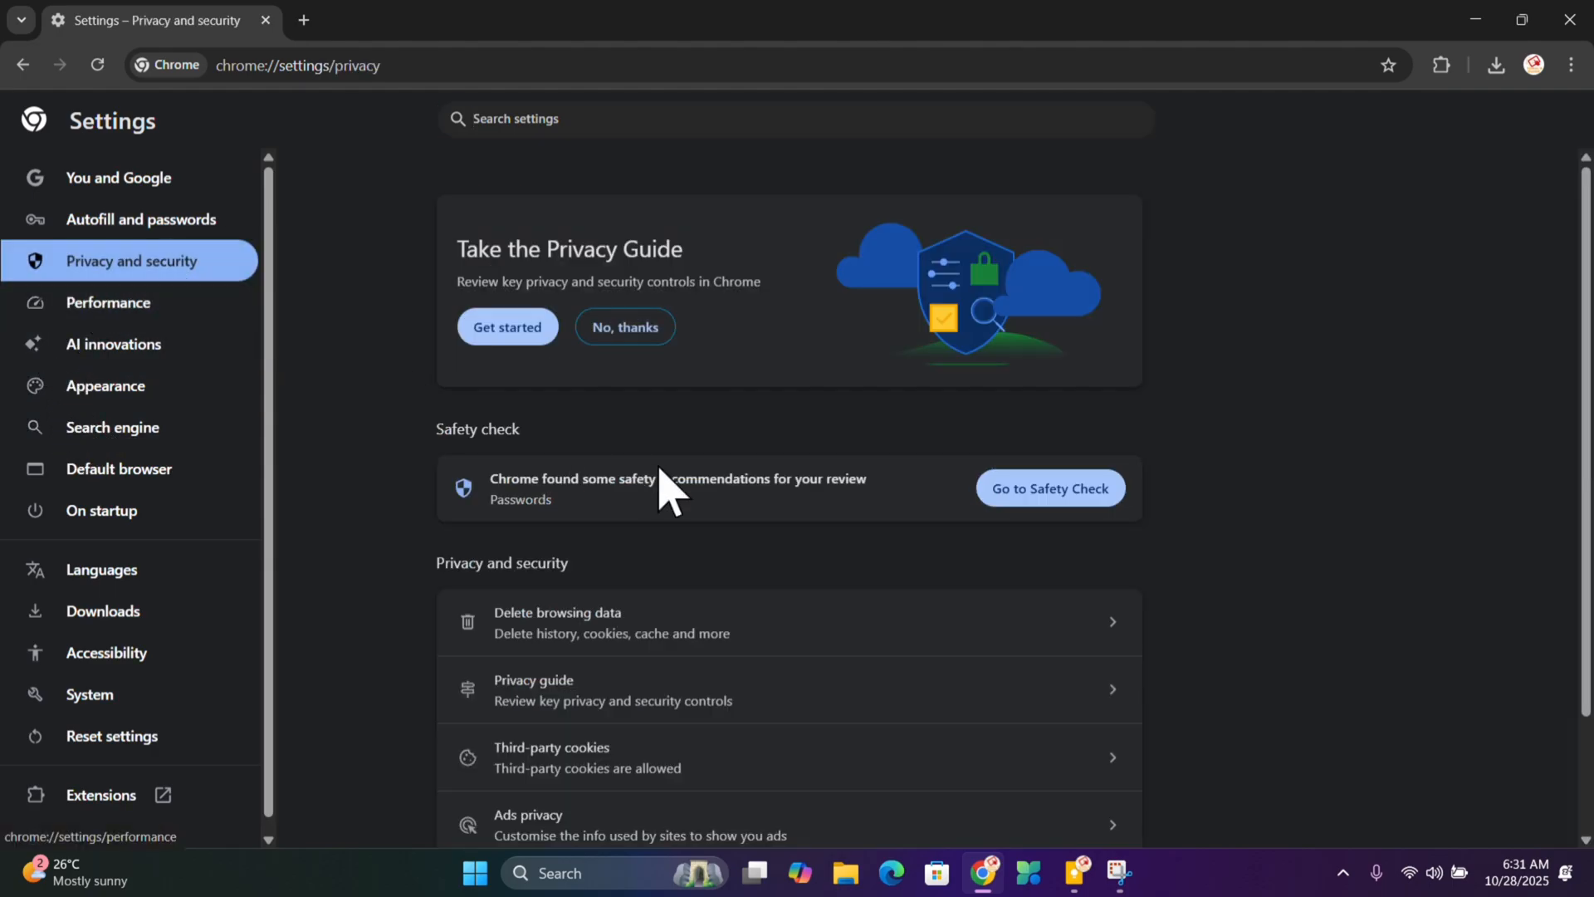
{"action": "scroll", "scroll_direction": "down", "scroll_amount": 3}
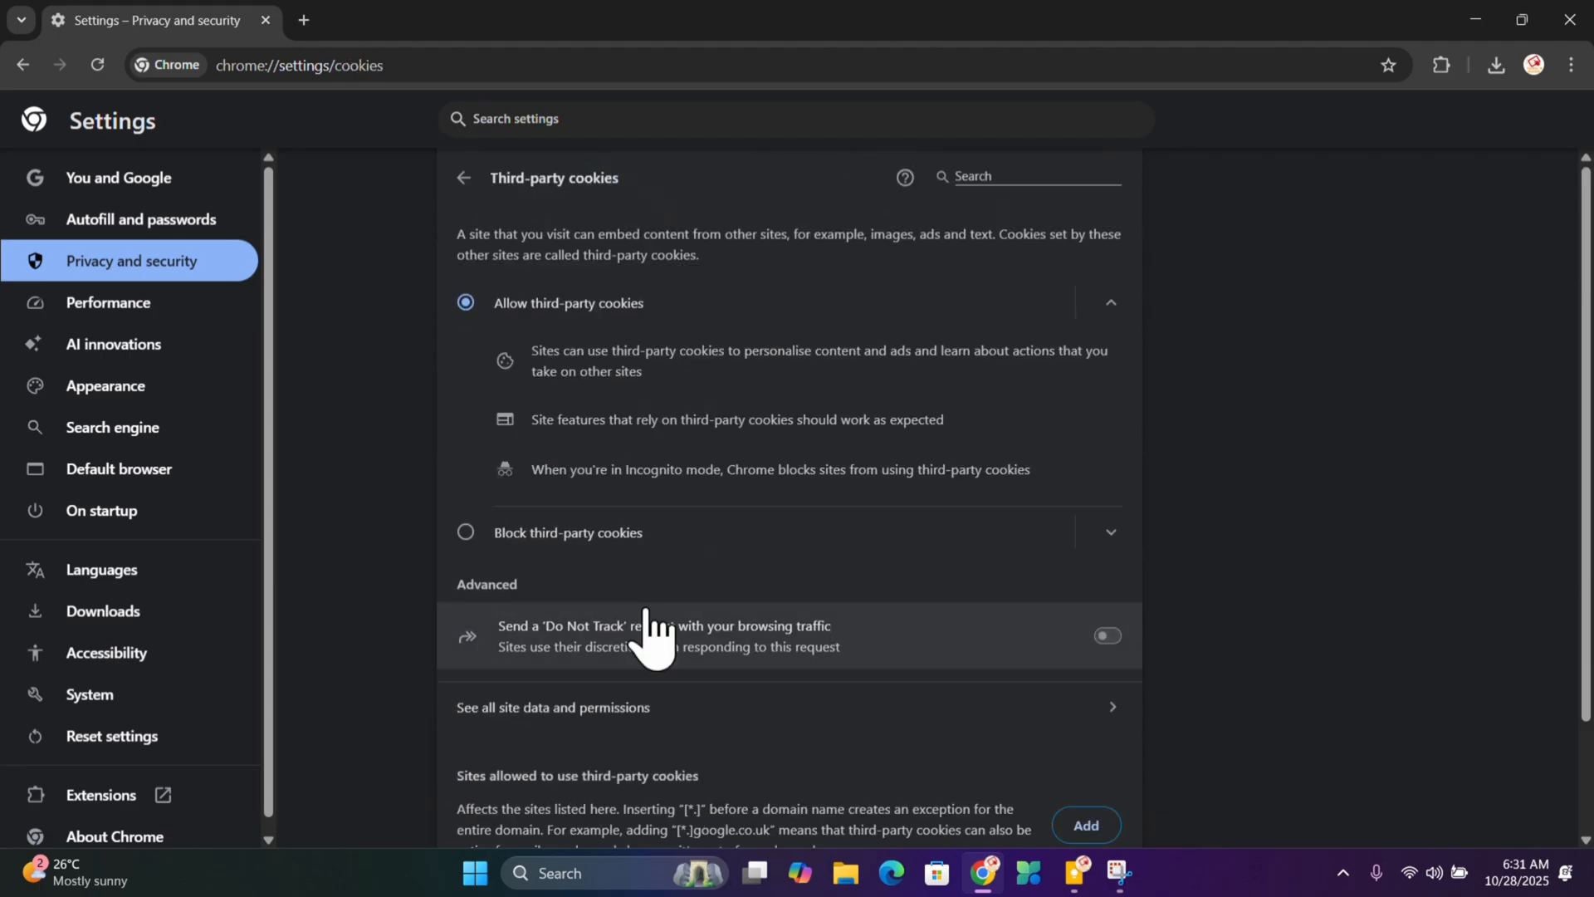
{"action": "scroll", "scroll_direction": "down", "scroll_amount": 3}
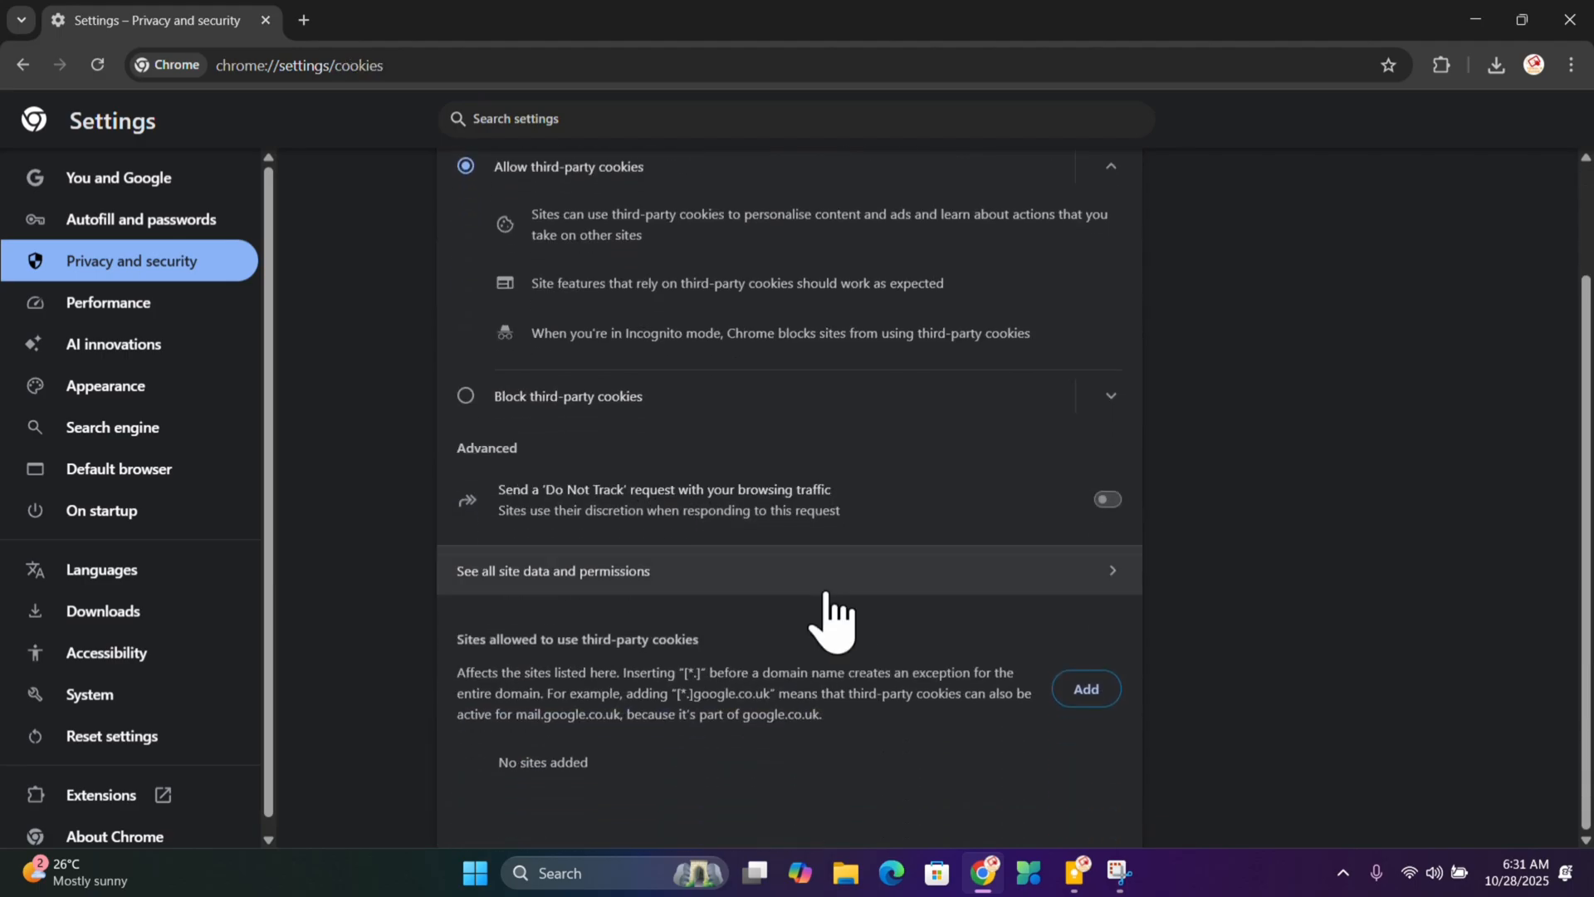
{"action": "mouse_move", "coordinate": [521, 589]}
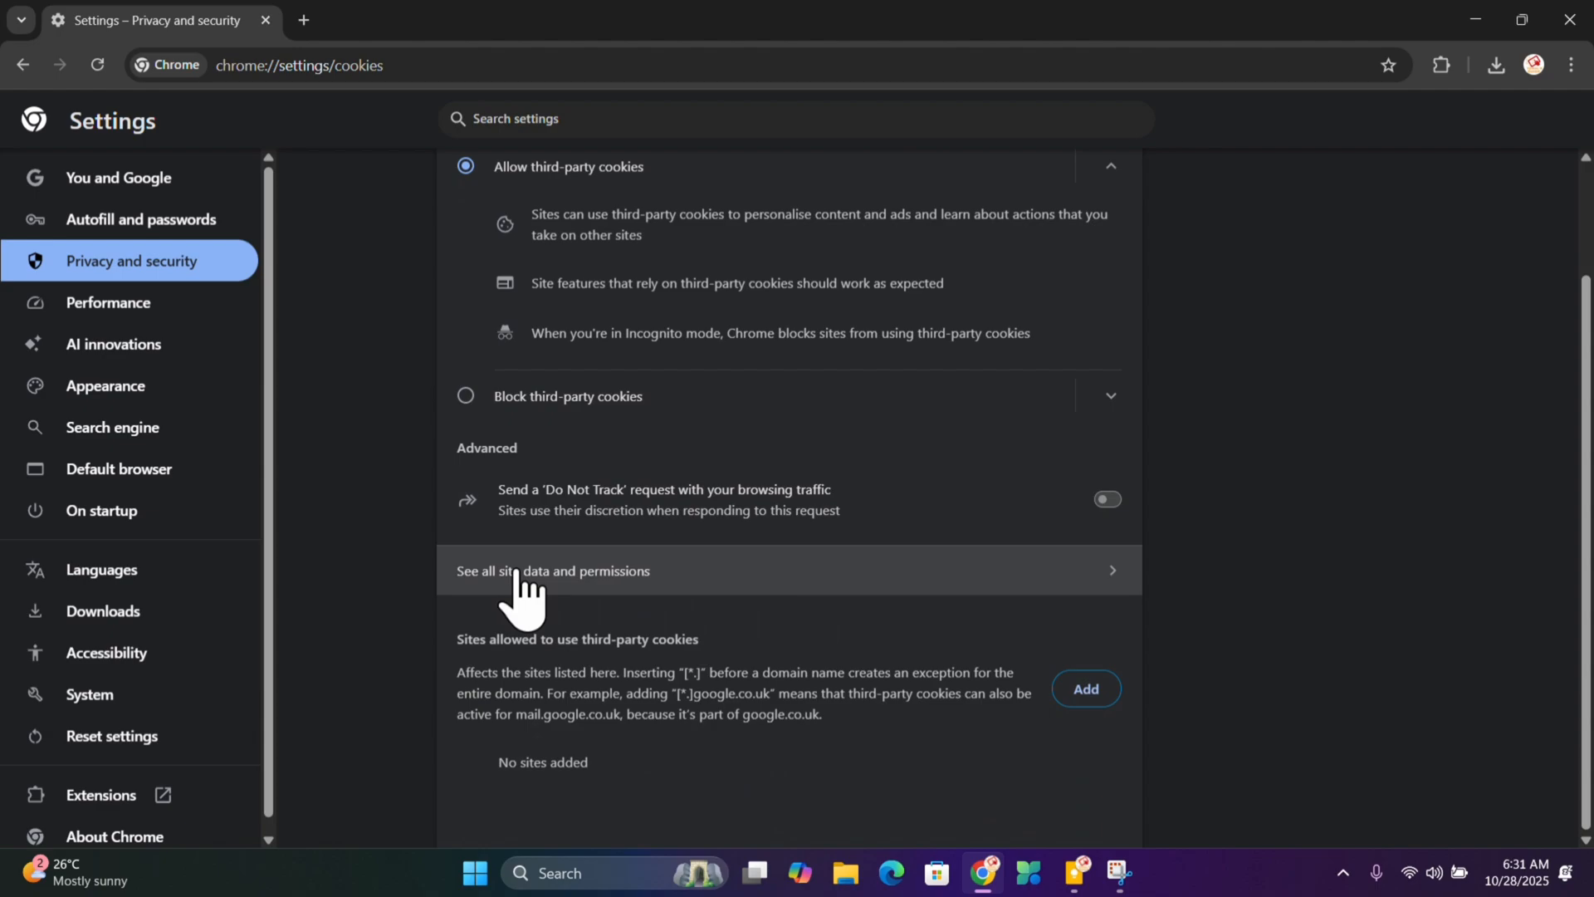
Filter all sites' data by 'yout' and confirm deleting youtube.com's stored data and permissions
{"action": "left_click", "coordinate": [551, 569]}
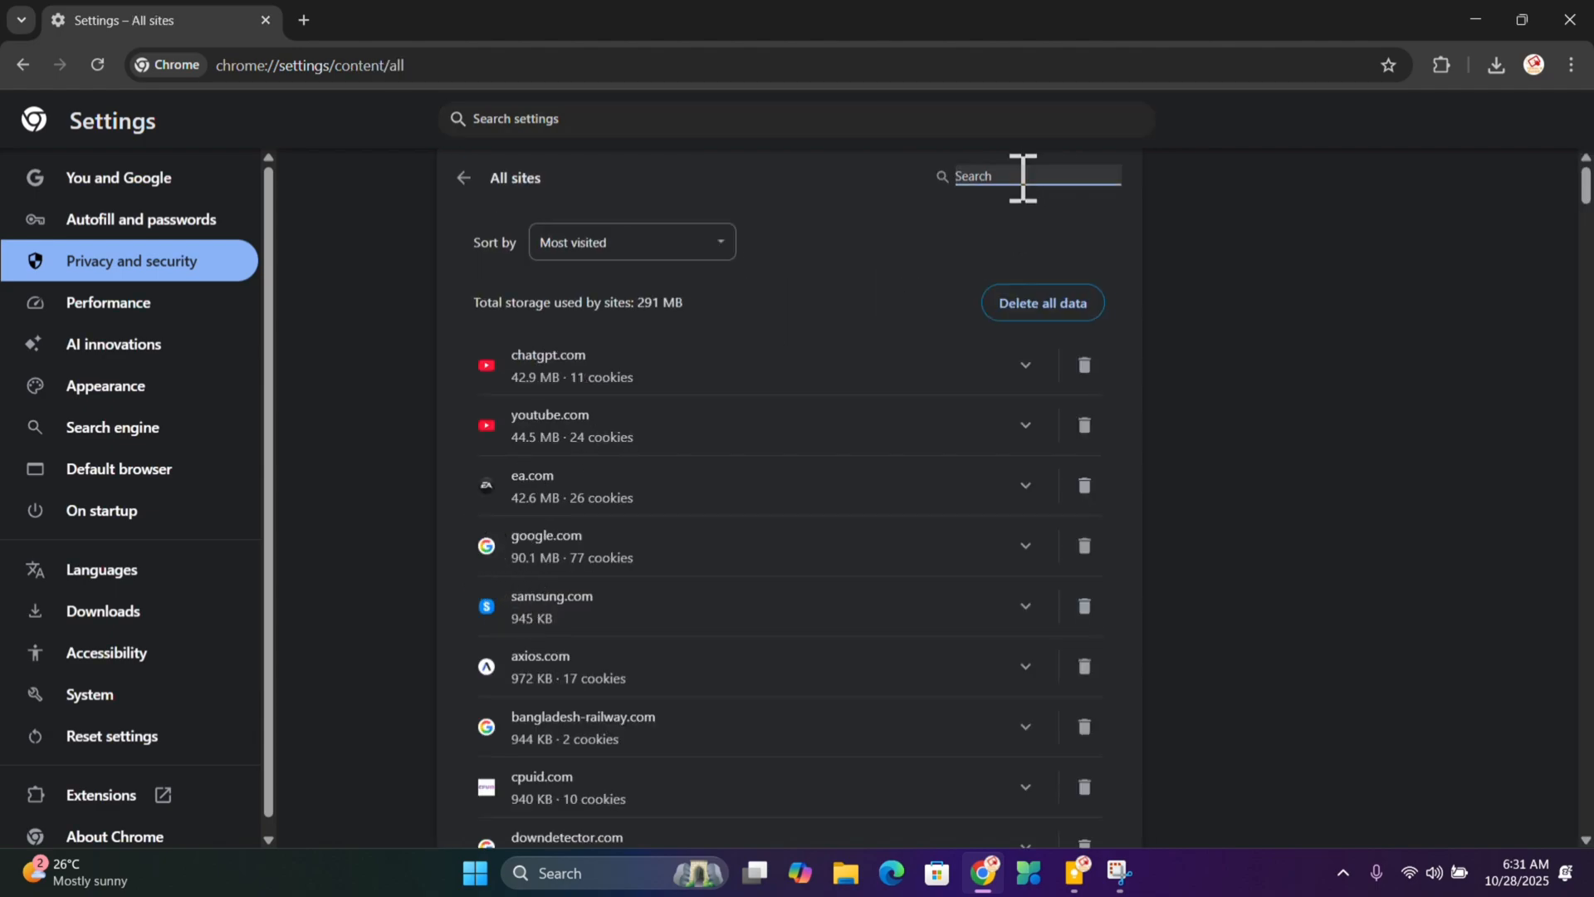
{"action": "type", "text": "yout"}
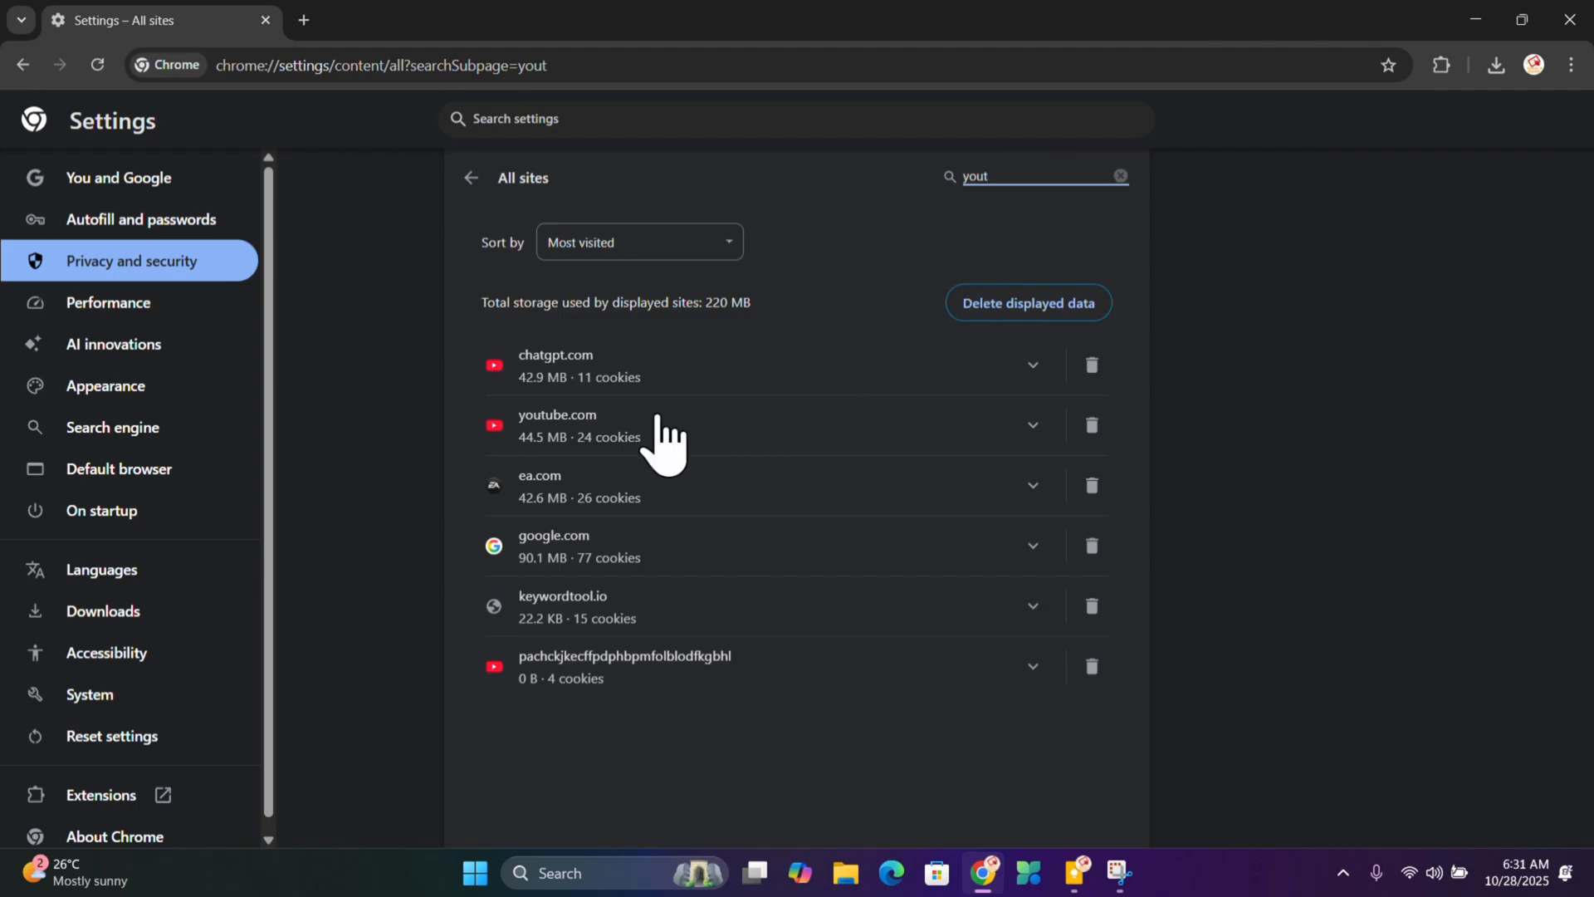
{"action": "mouse_move", "coordinate": [1093, 425]}
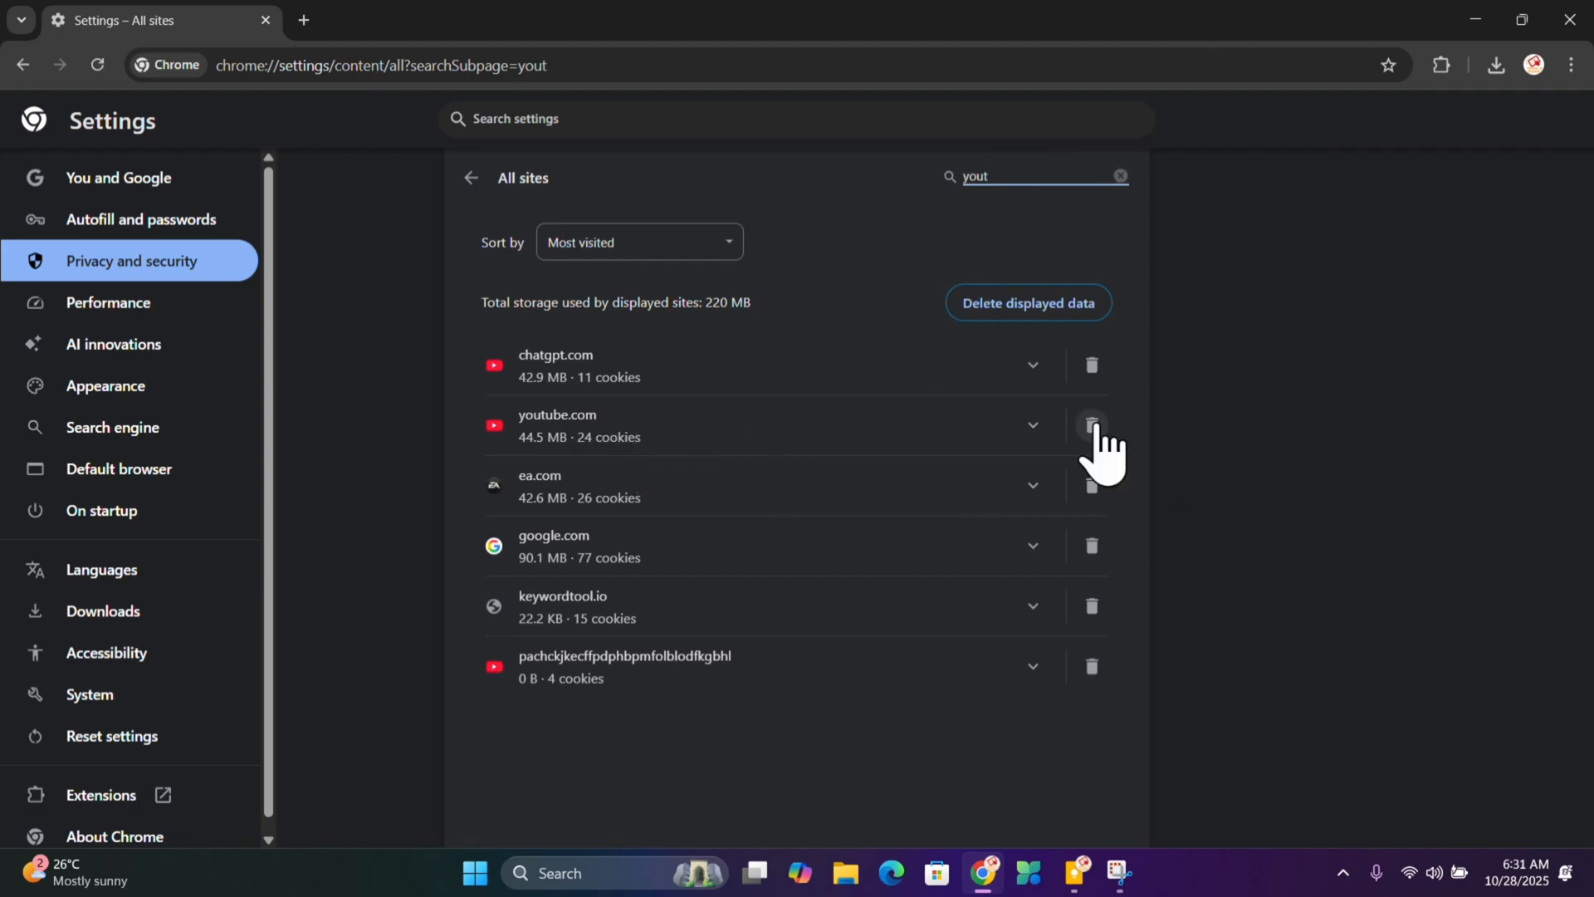
{"action": "left_click", "coordinate": [1092, 424]}
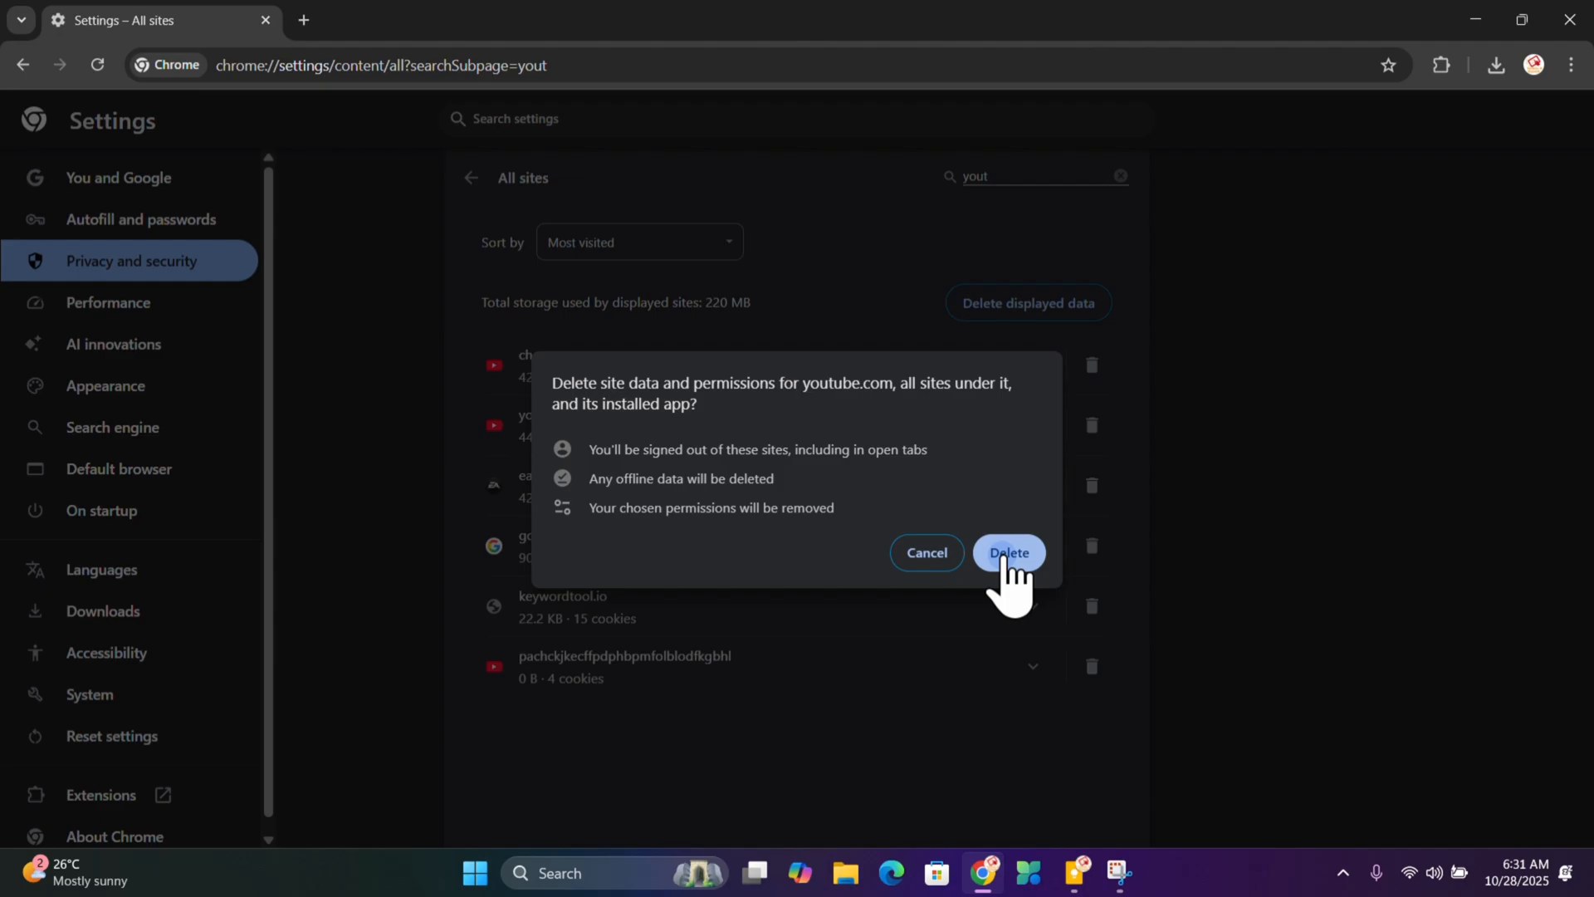
{"action": "left_click", "coordinate": [1008, 551]}
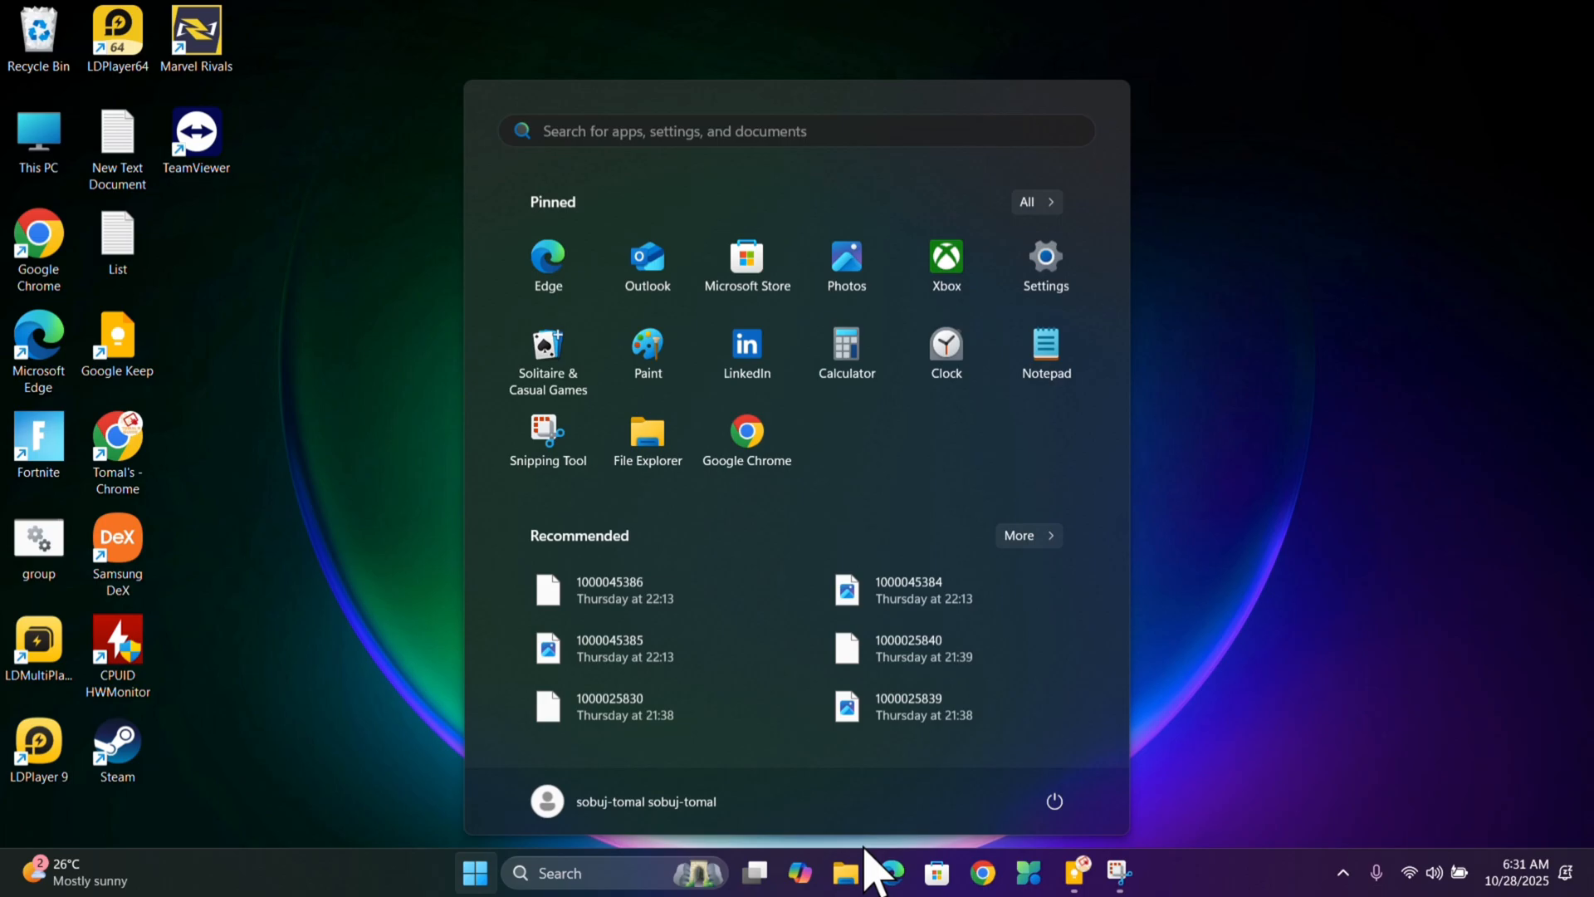
Show the Start menu's power options: Lock, Sleep, Hibernate, Shut down, Restart
{"action": "left_click", "coordinate": [1054, 801]}
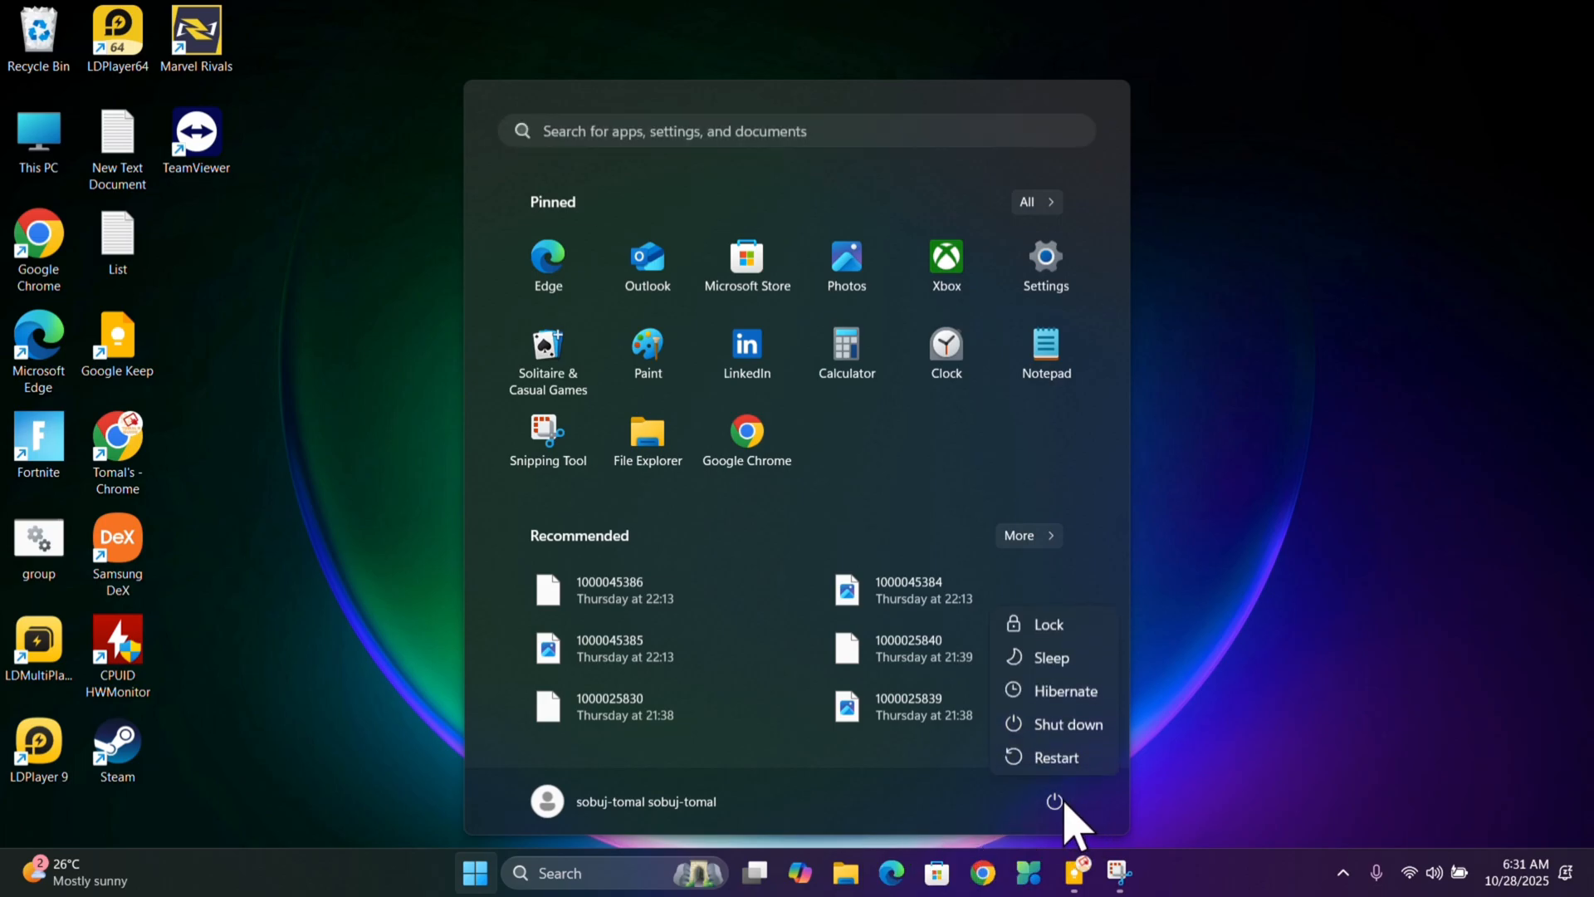